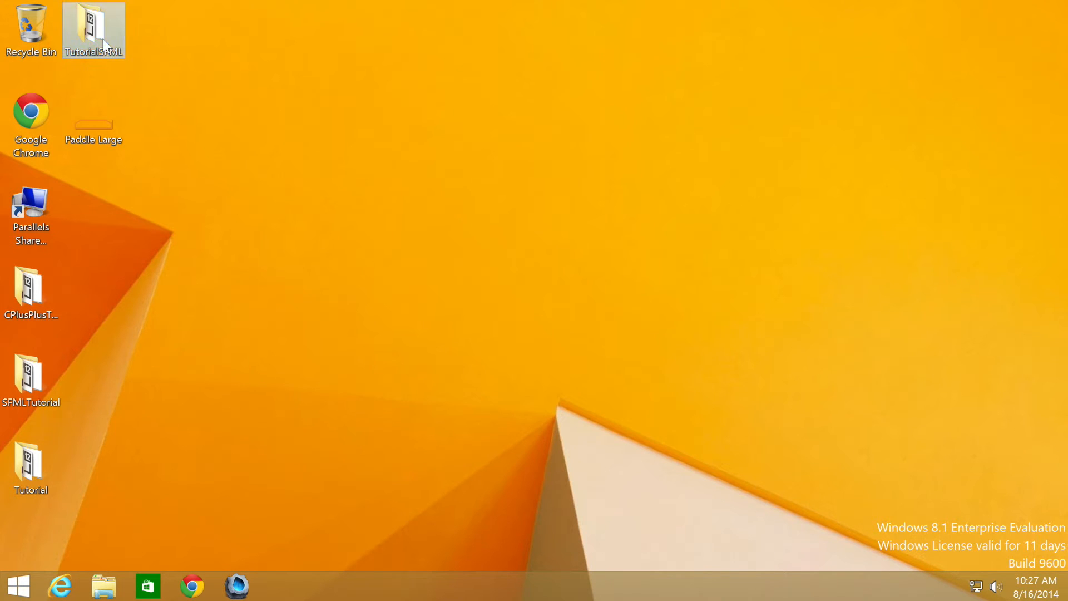
Launch the TutorialSFML solution from its desktop folder into Visual Studio
double_click(93, 30)
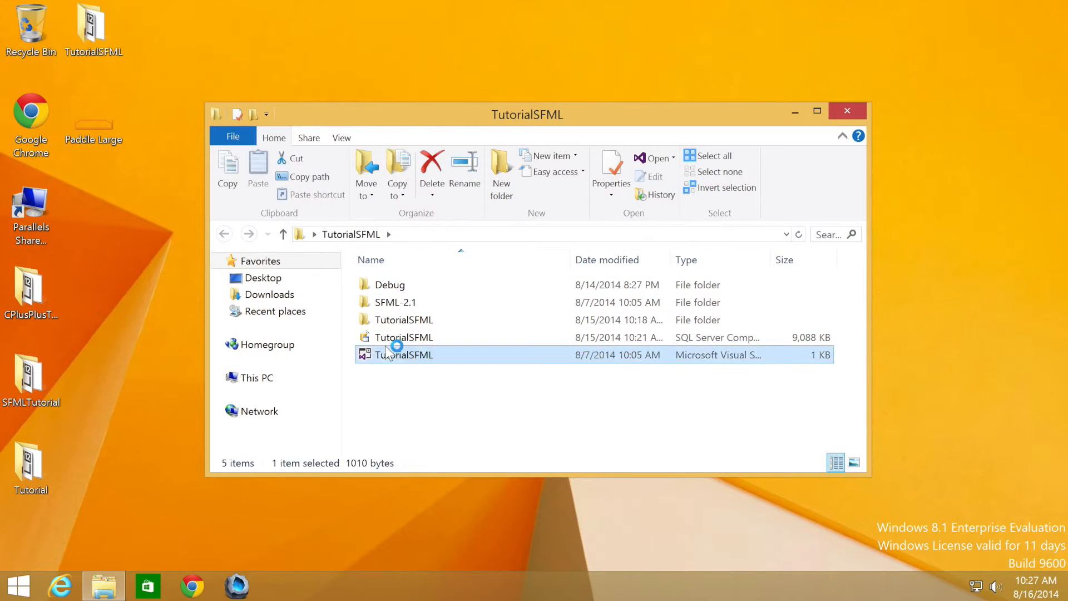
double_click(403, 353)
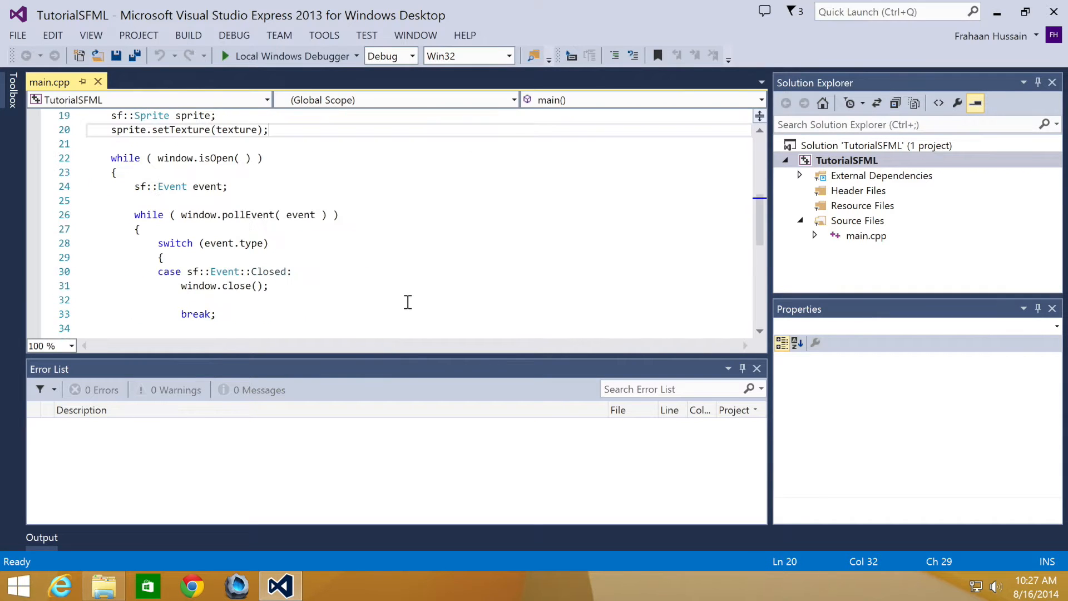
Add sprite.setScale(sf::Vector2f(0.5, 4)); below sprite.setTexture(texture); in main.cpp
scroll("up", 3)
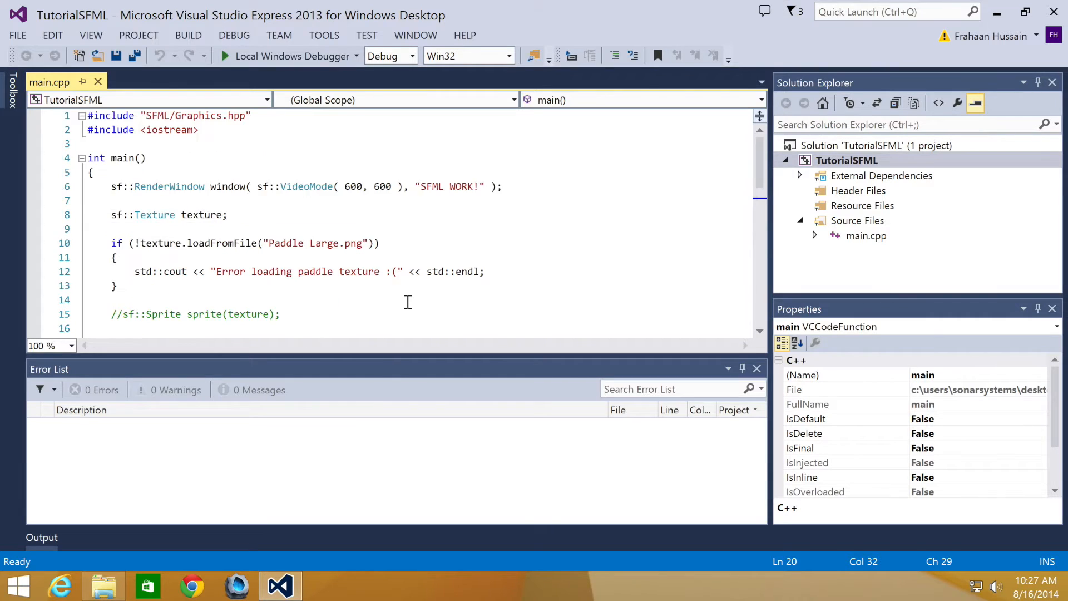
scroll("down", 3)
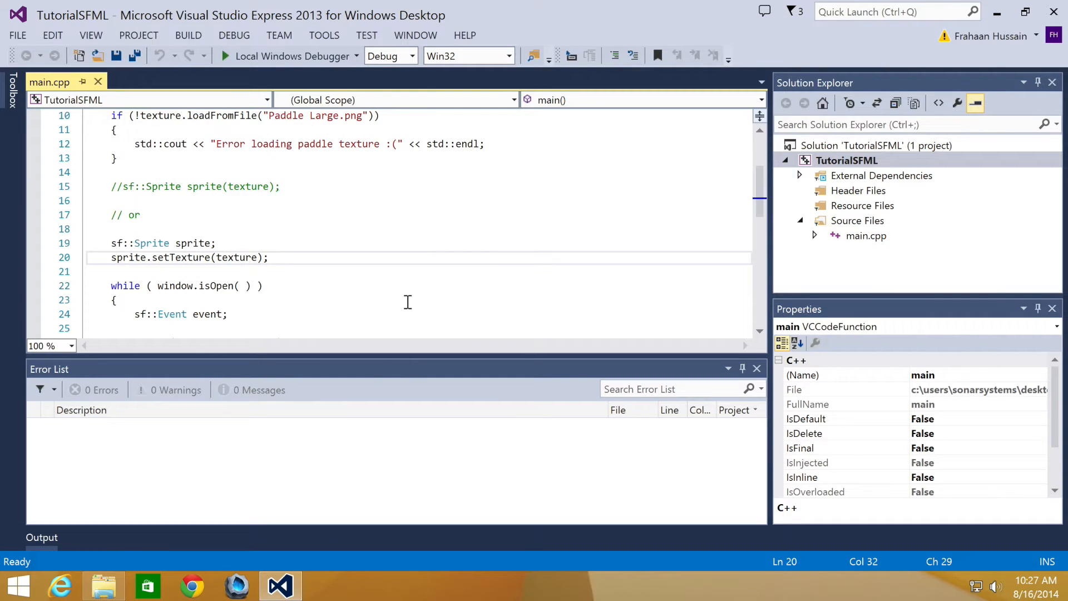
mouse_move(280, 257)
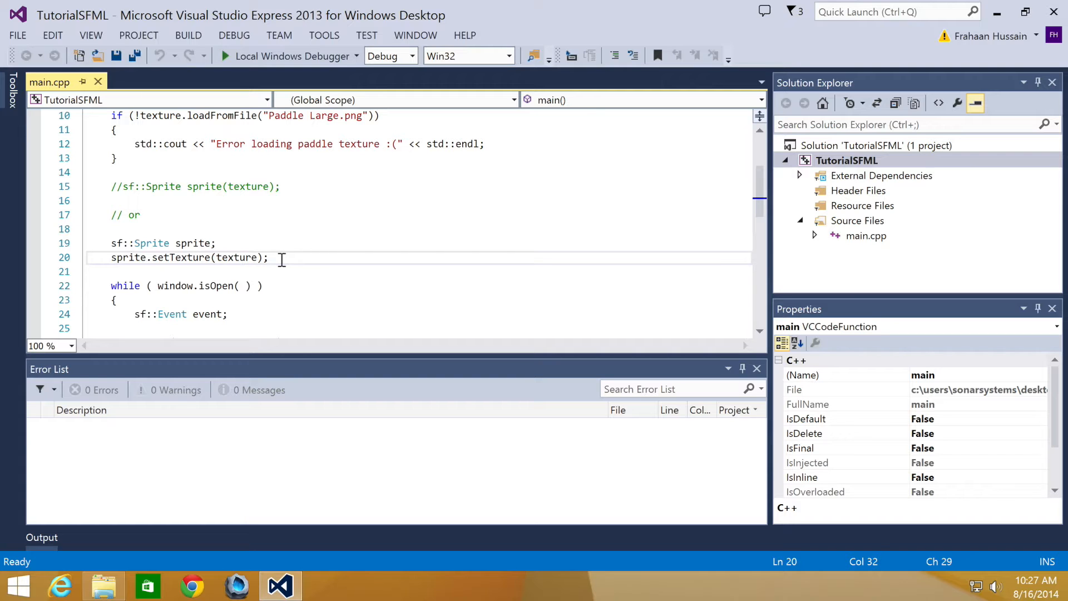
type("sprite.setScale(")
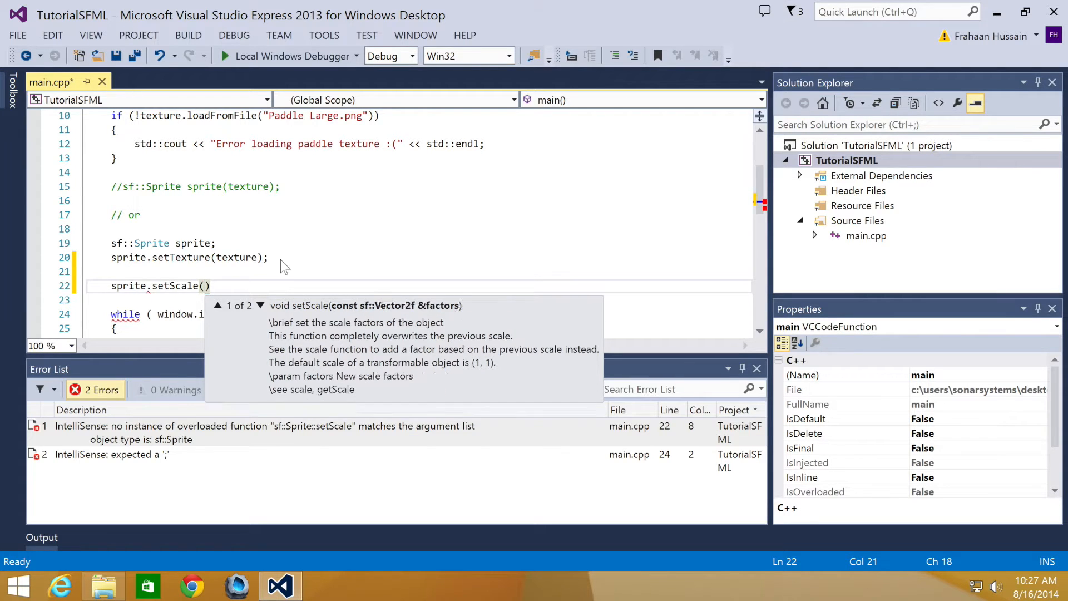
type("sf::")
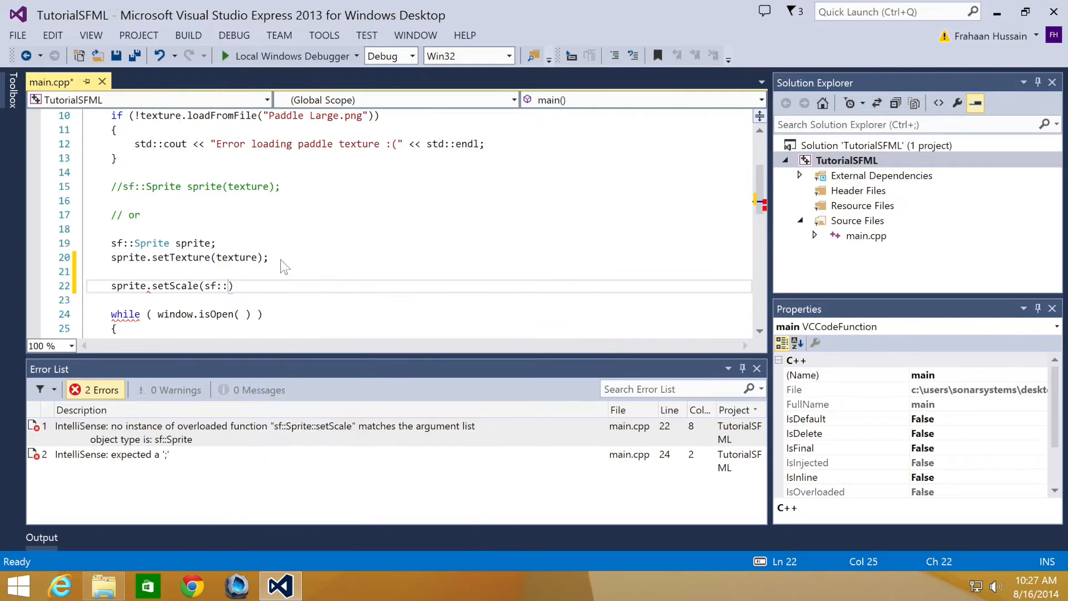
type("Vector2f(")
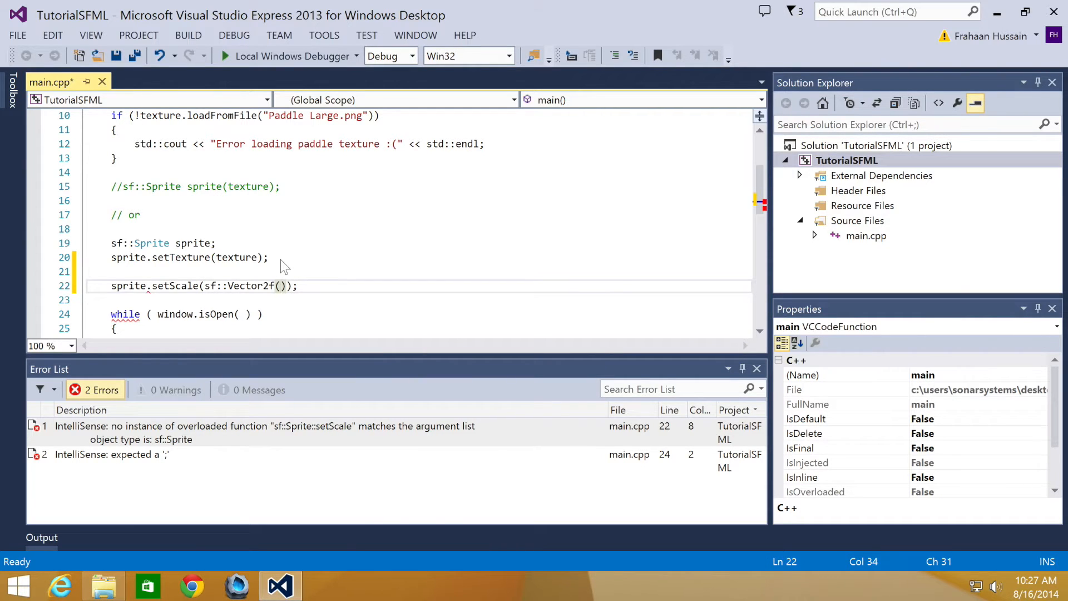
type("0.5")
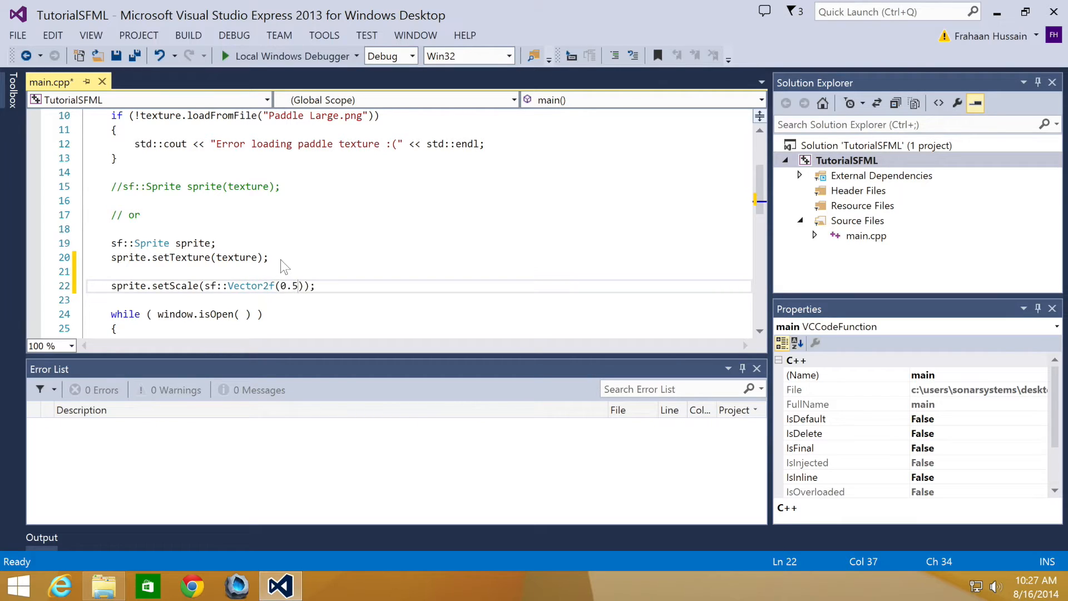
type(", 4")
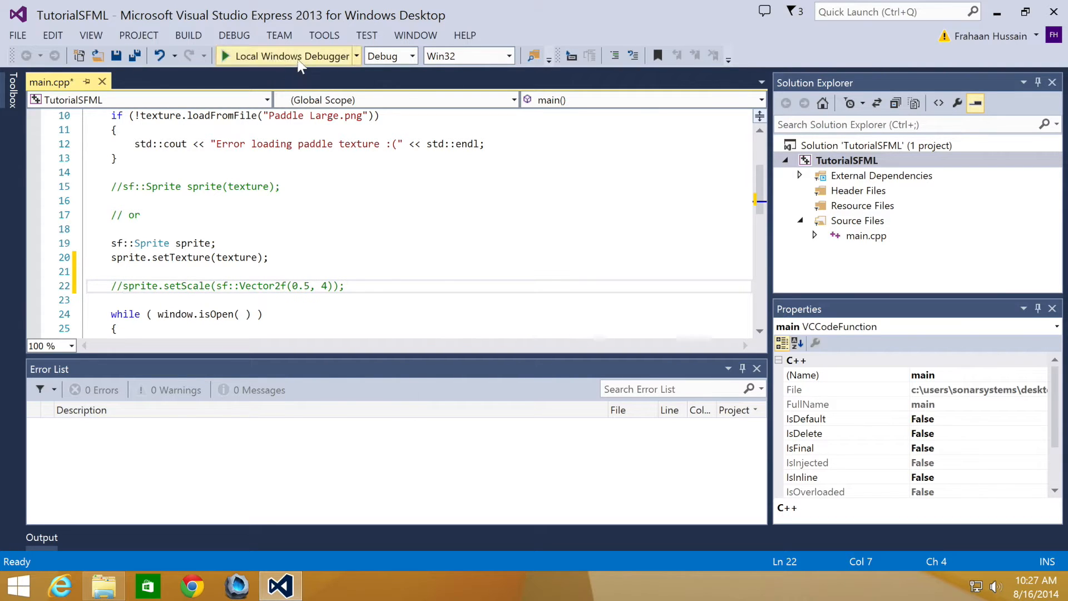
Build and run via Local Windows Debugger so the SFML WORK! window shows the tall, narrow paddle
left_click(290, 55)
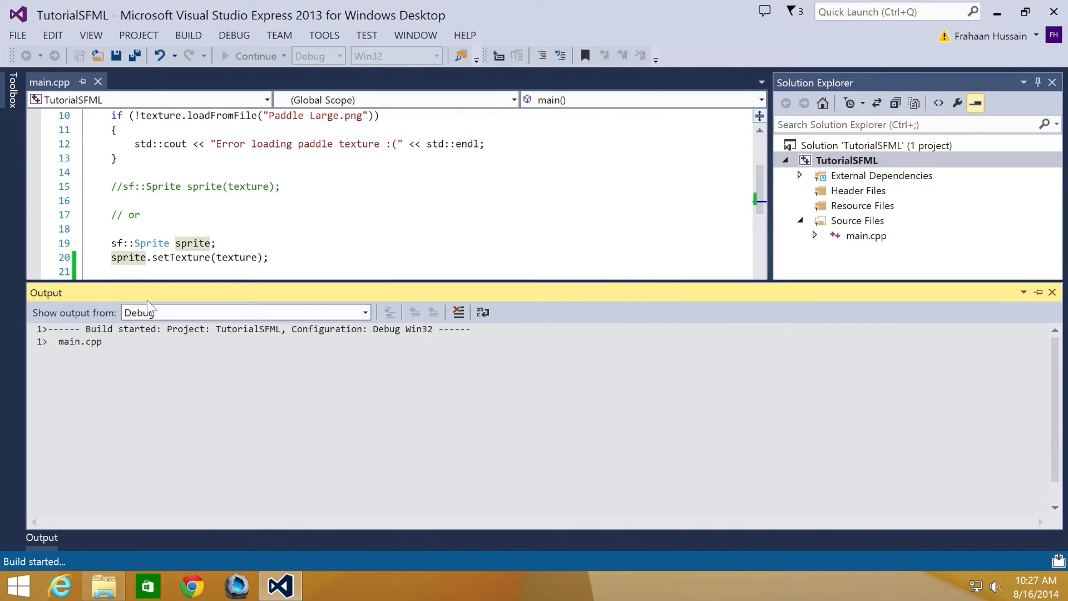
left_click(251, 56)
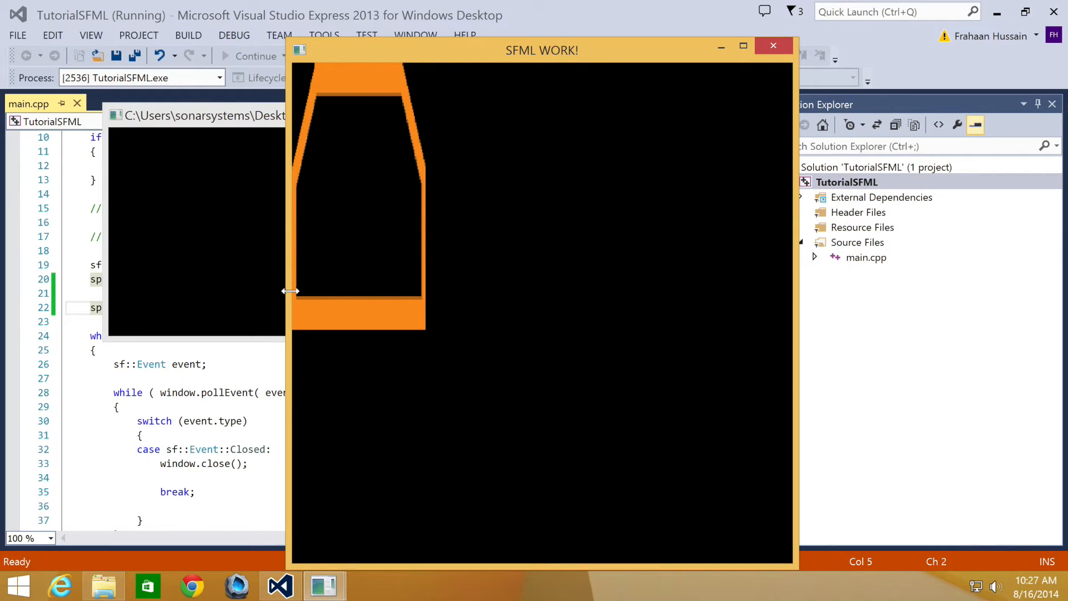
mouse_move(354, 12)
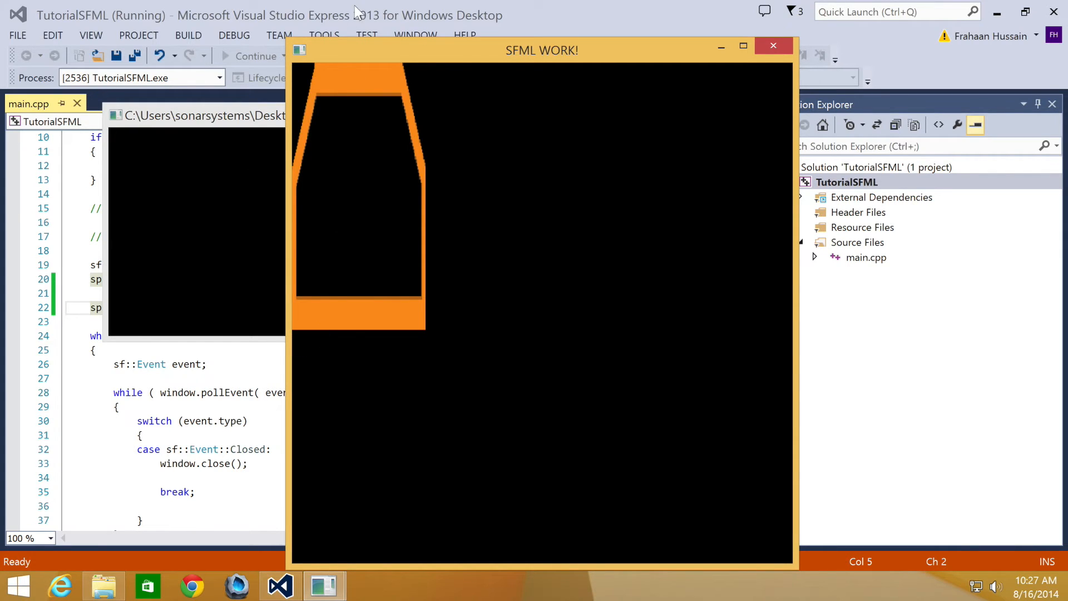
mouse_move(353, 285)
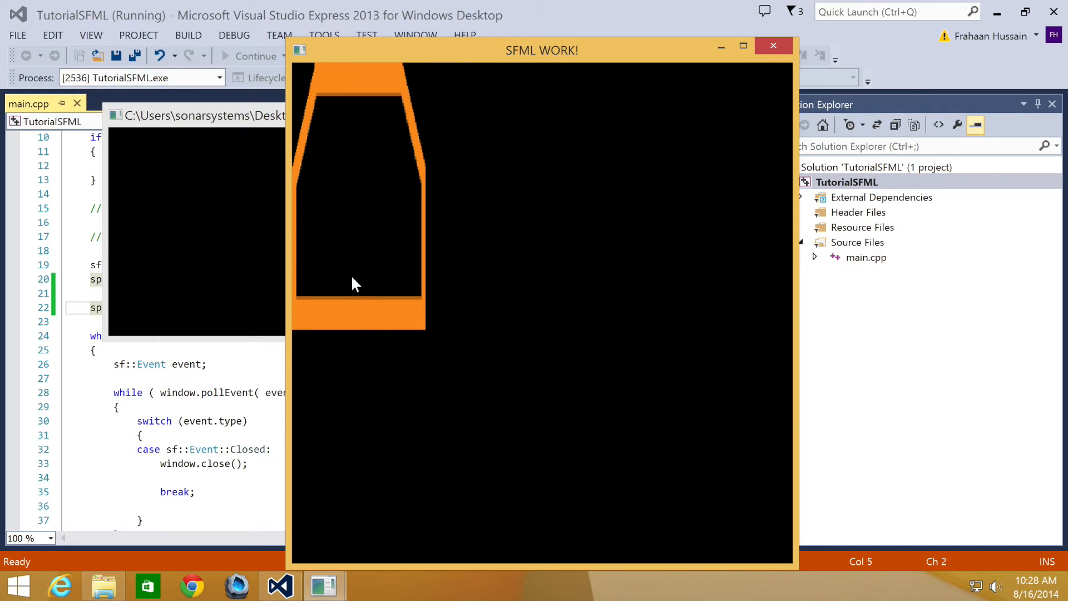
mouse_move(347, 214)
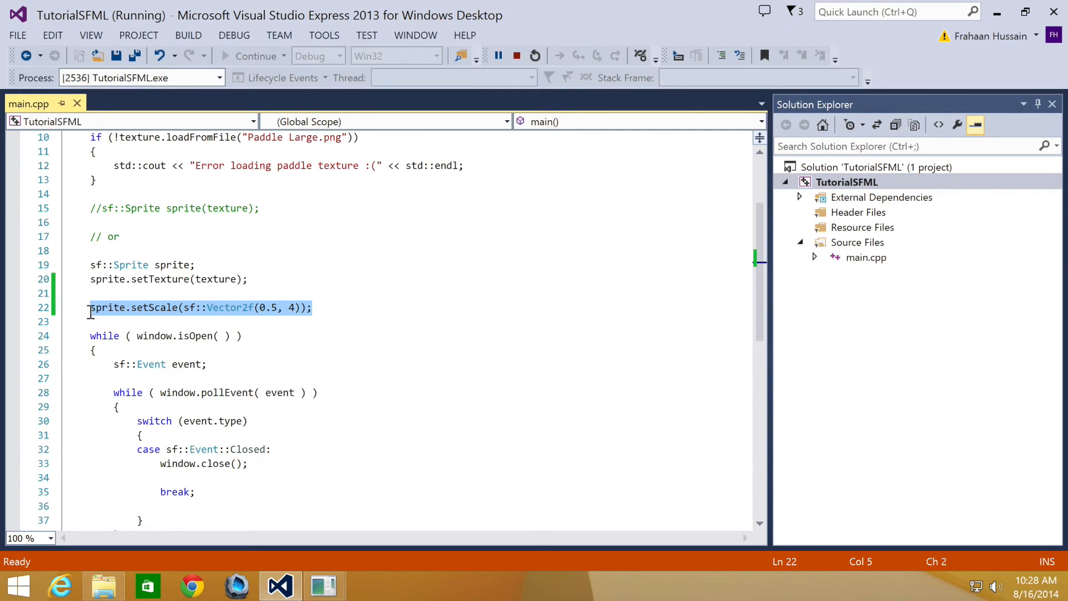
Duplicate the setScale line to four copies, rerun to compare, then delete the three extras
left_click(312, 307)
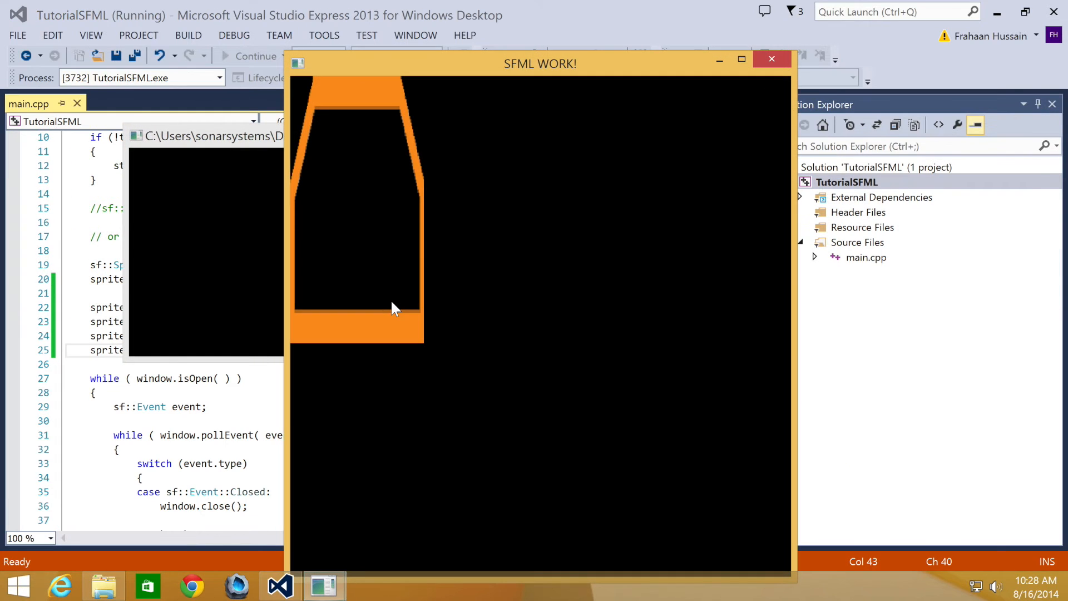
left_click(772, 59)
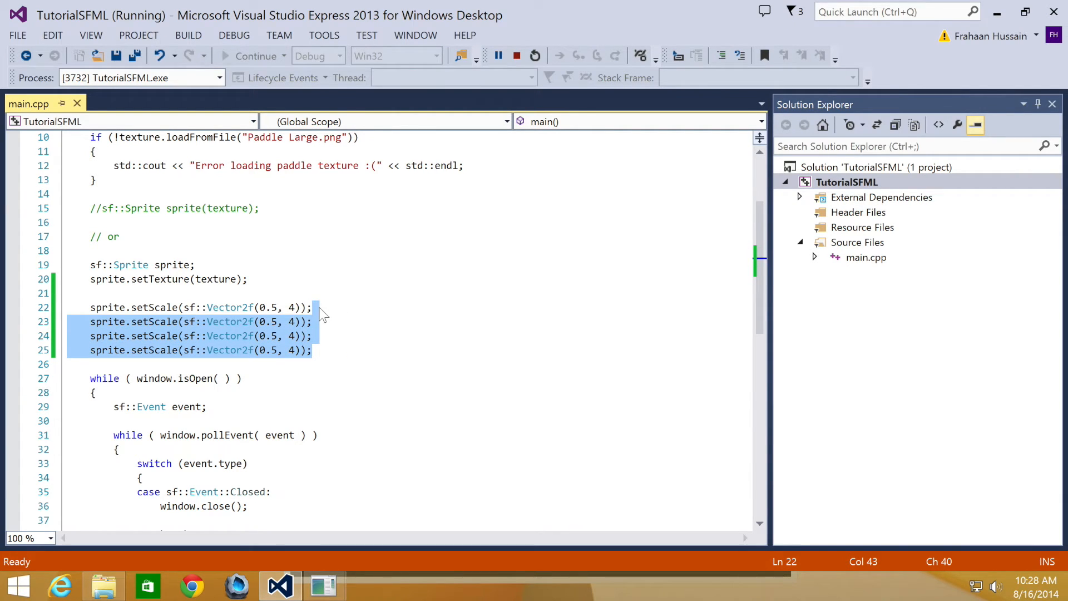
key("Delete")
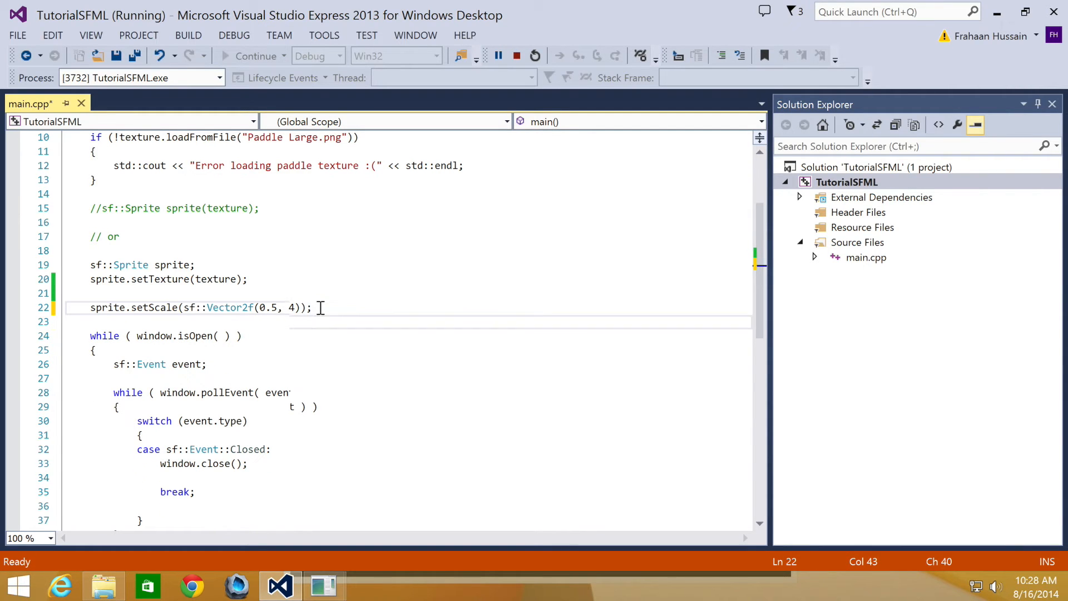
Add std::cout << sprite.getScale().x << std::endl; after the setScale line
type("std::cout")
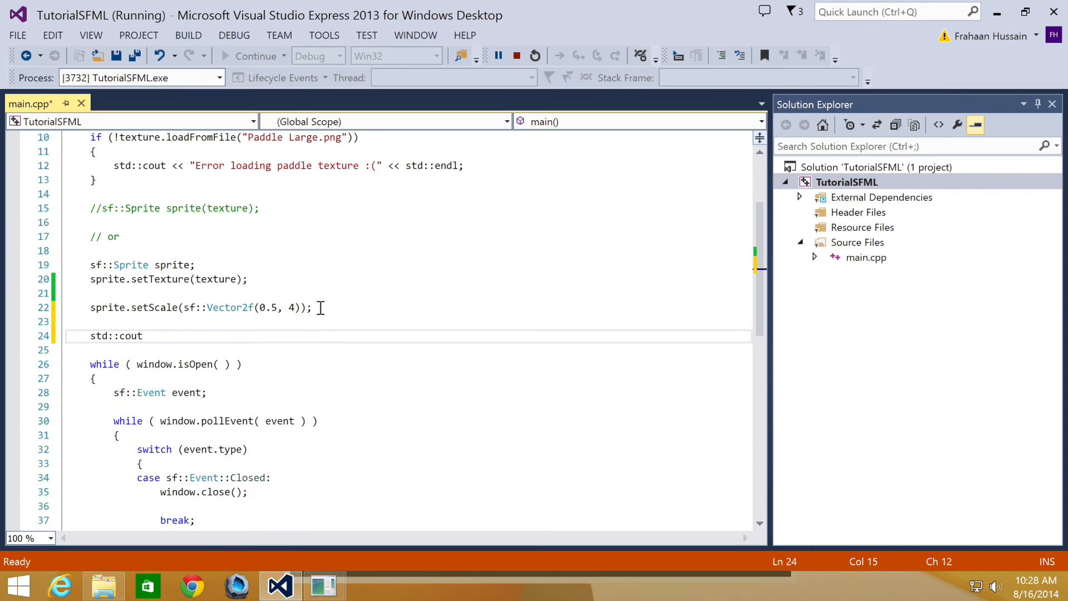
type("<< sprite.getScale(")
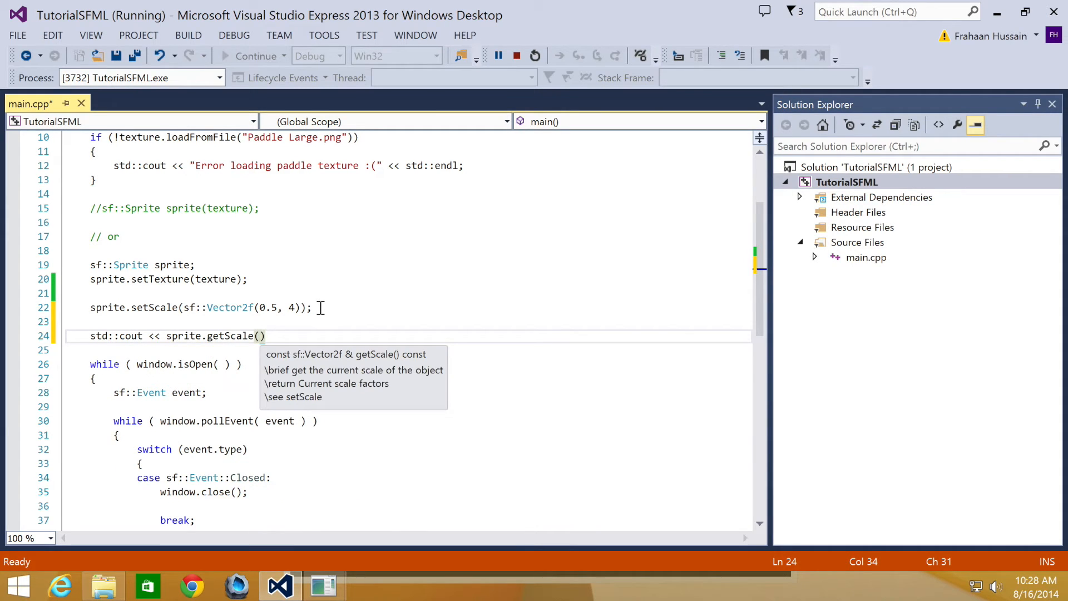
type(".x <<")
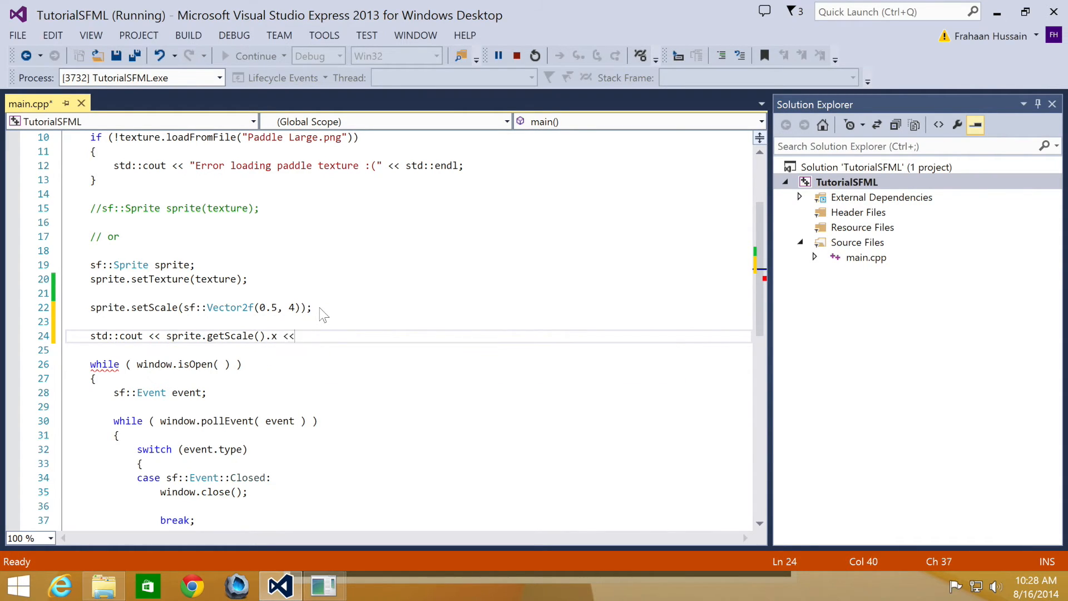
type("std::endl;")
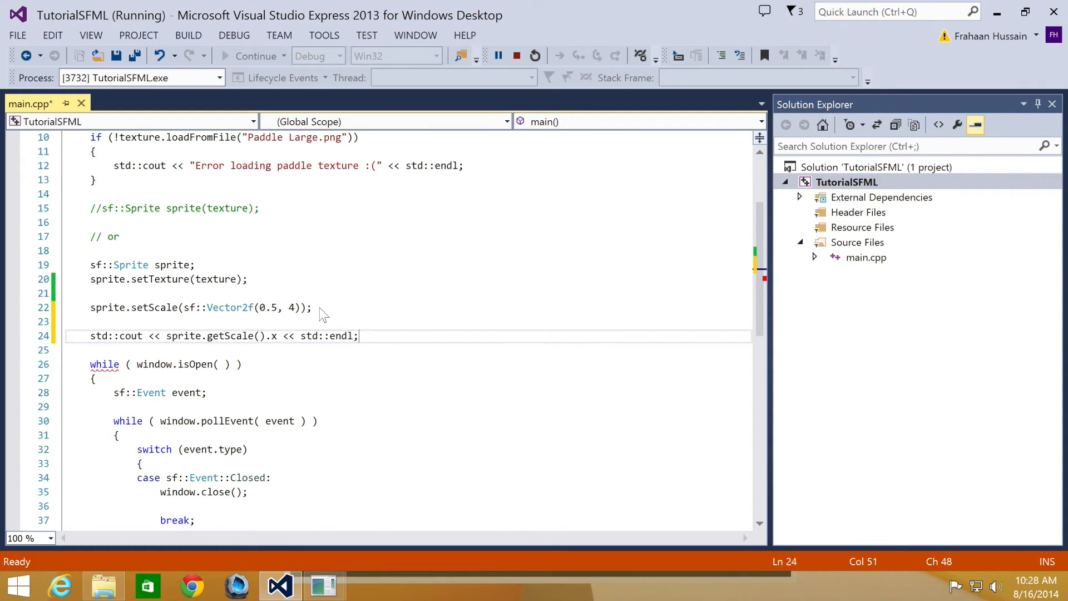
mouse_move(516, 56)
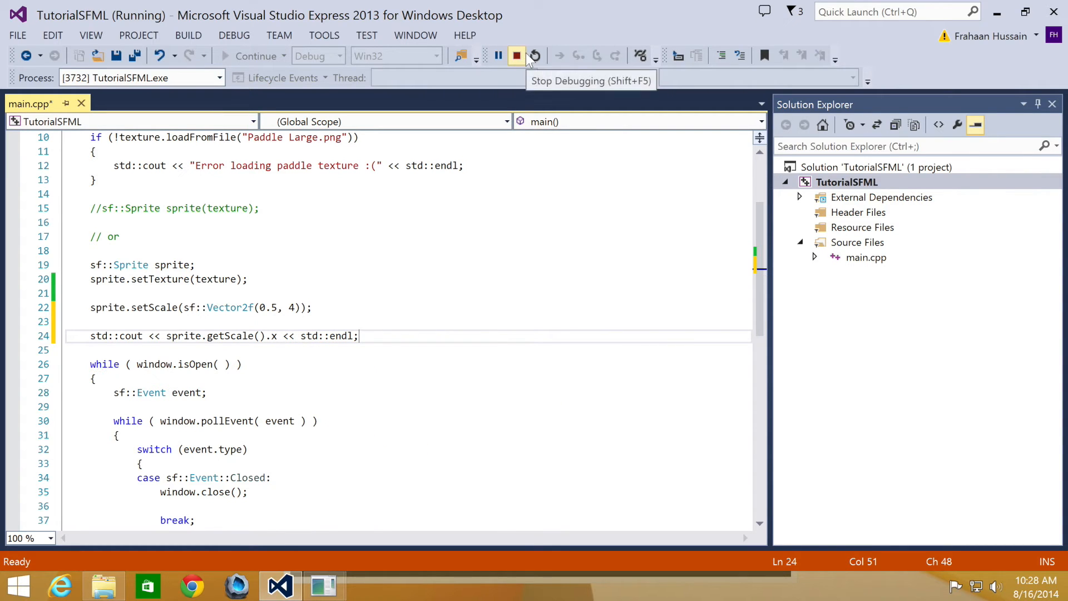
Restart the debugger so the console prints 0.5 beside the squashed paddle window
left_click(516, 56)
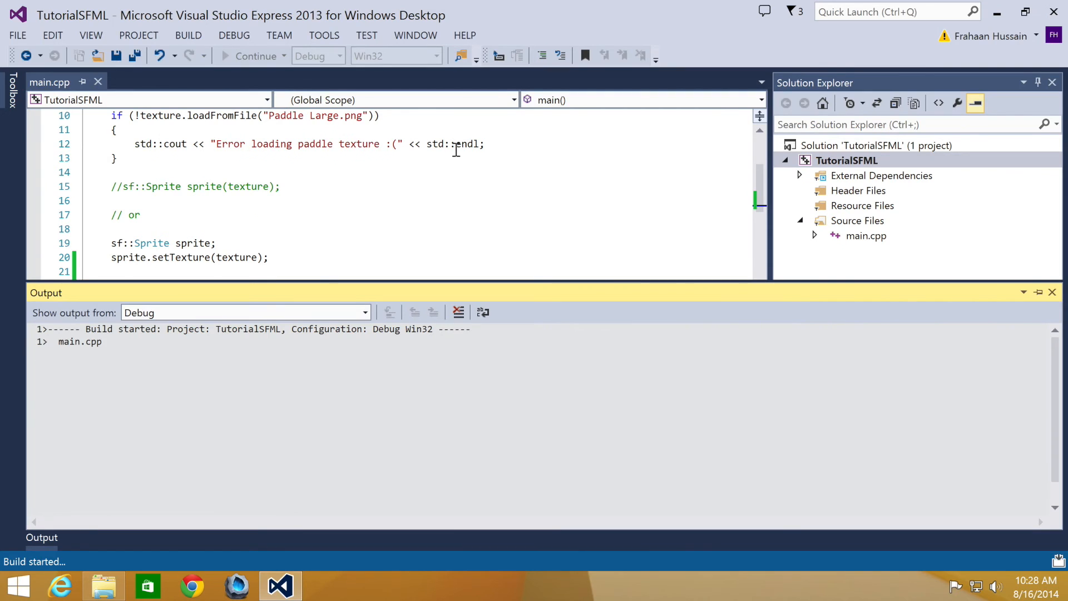
left_click(252, 56)
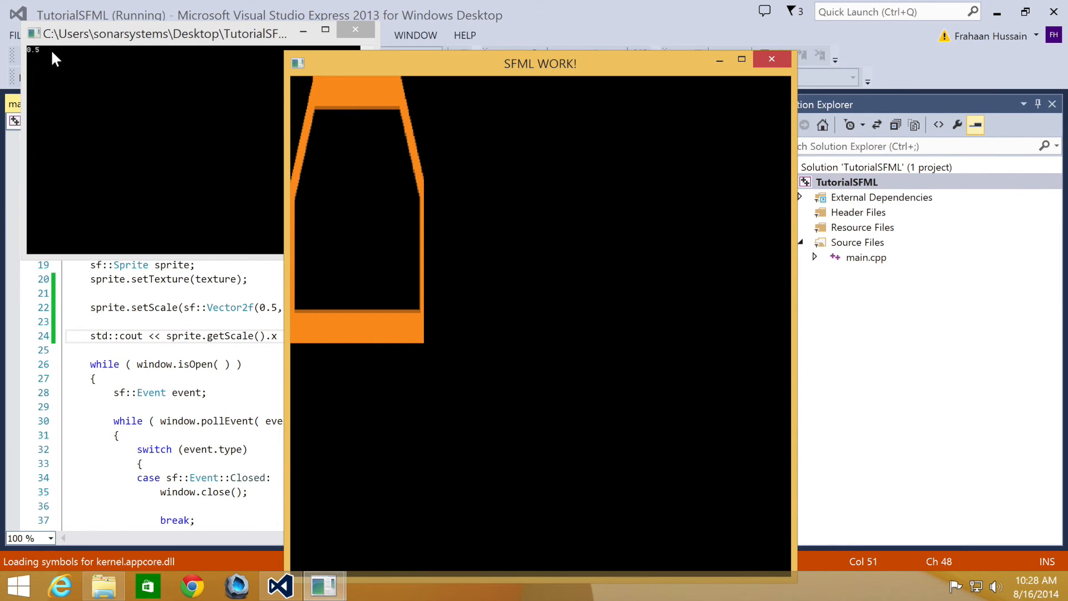